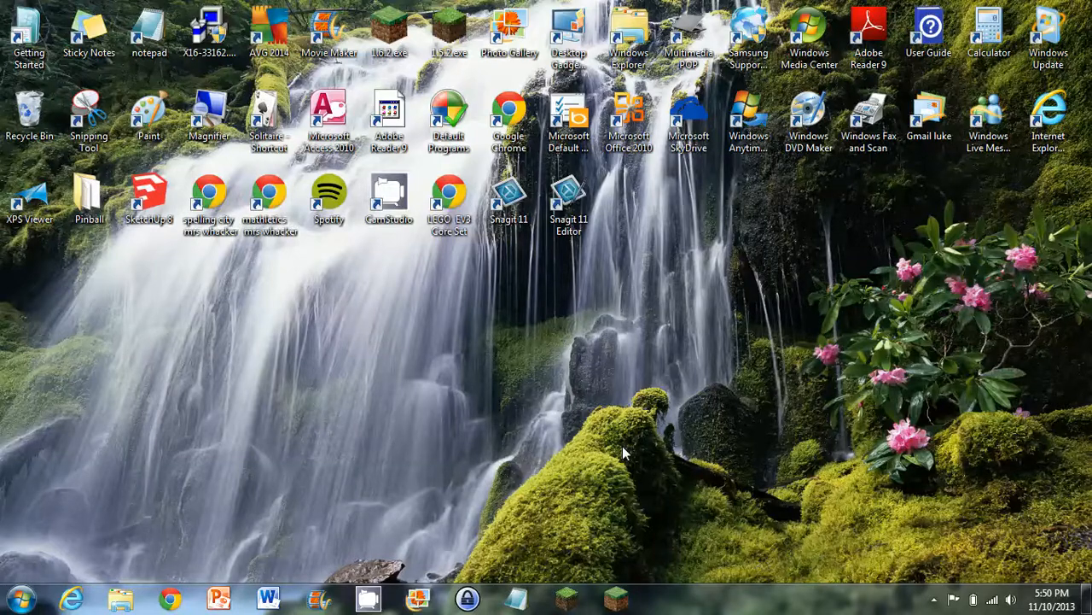
mouse_move(670, 350)
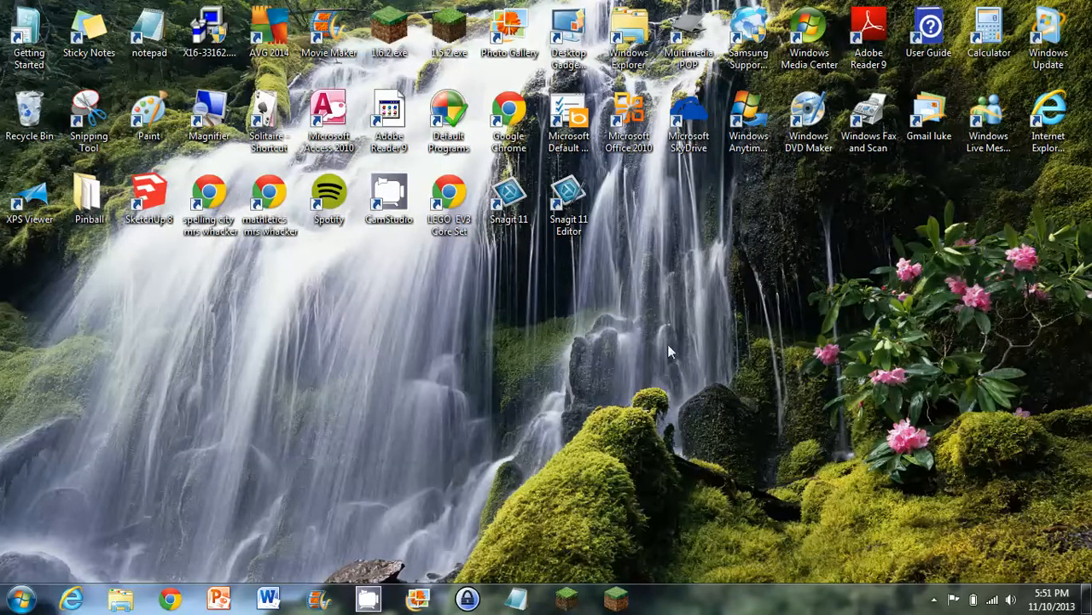
mouse_move(683, 467)
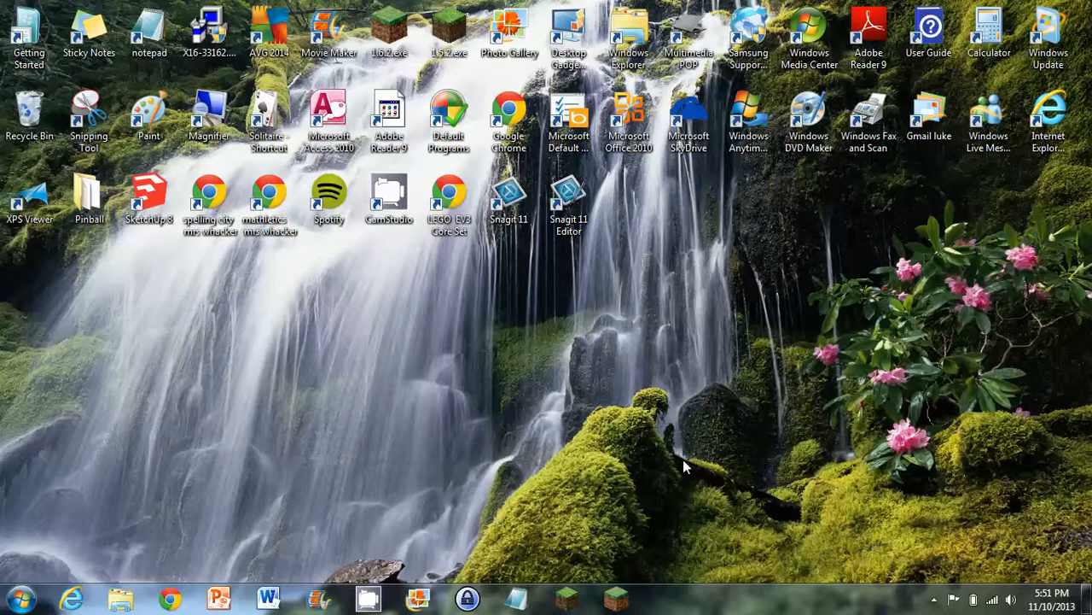
mouse_move(610, 370)
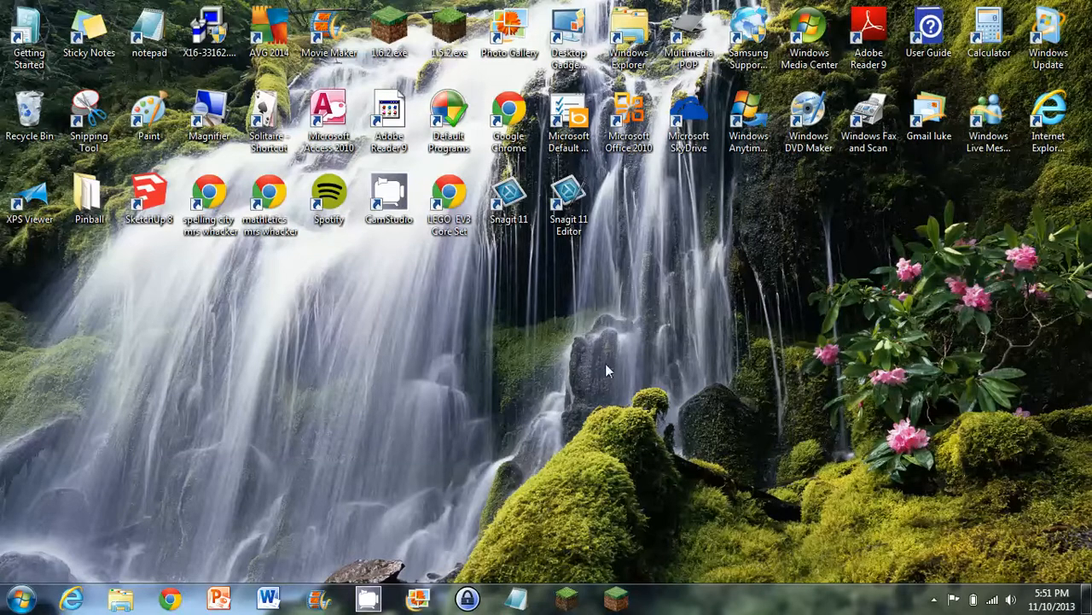
mouse_move(556, 454)
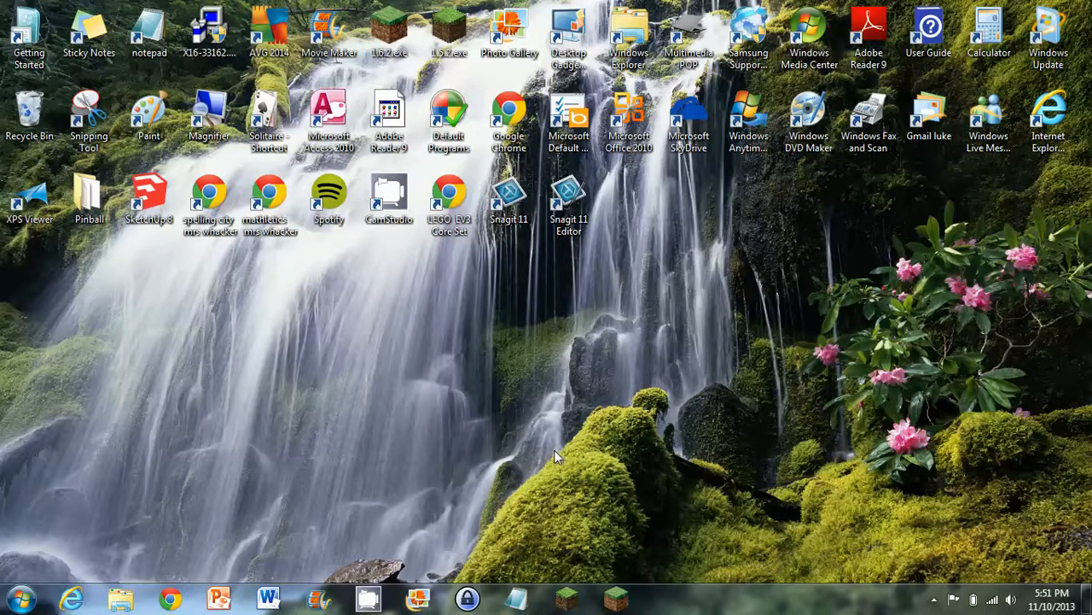
mouse_move(523, 532)
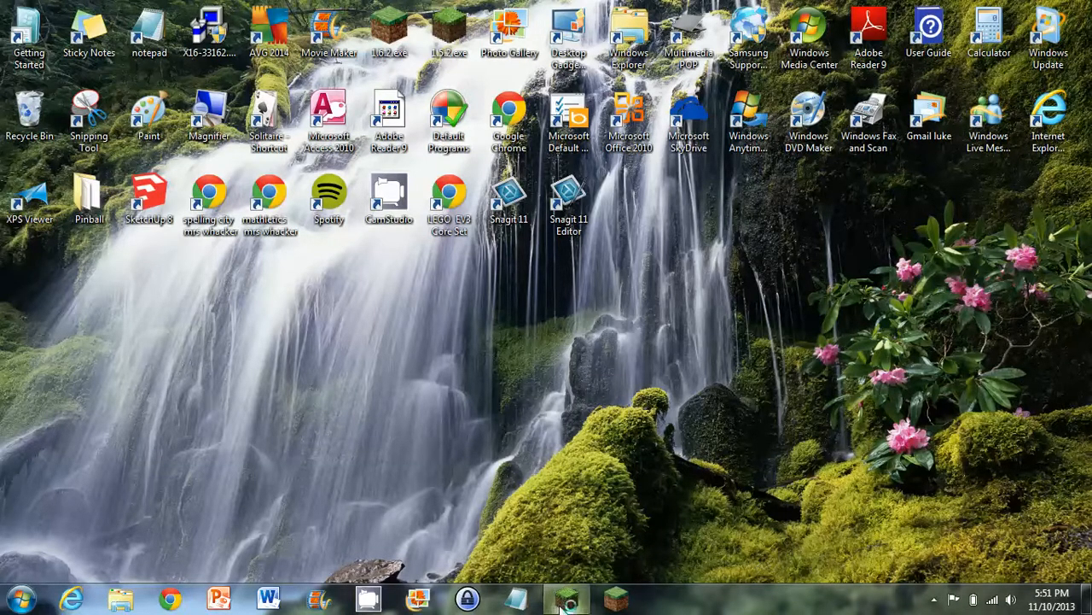
mouse_move(666, 529)
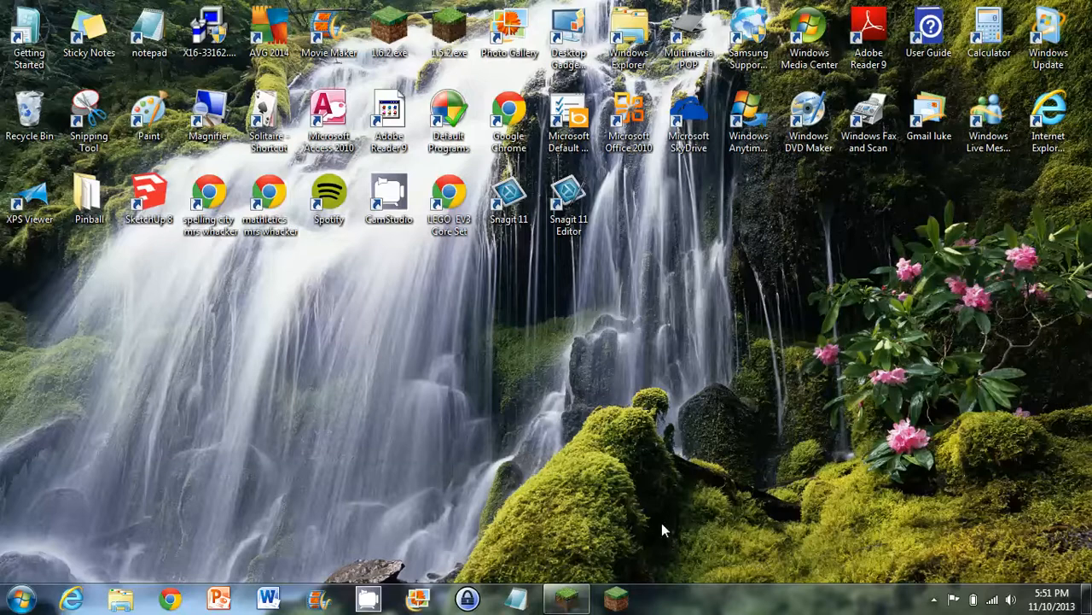
mouse_move(628, 523)
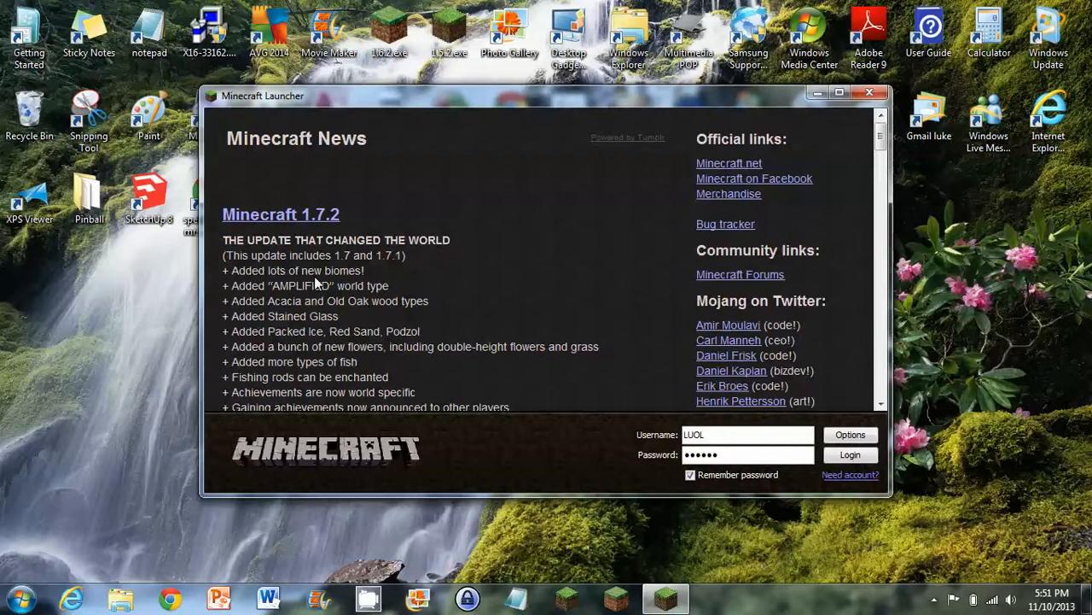
mouse_move(457, 168)
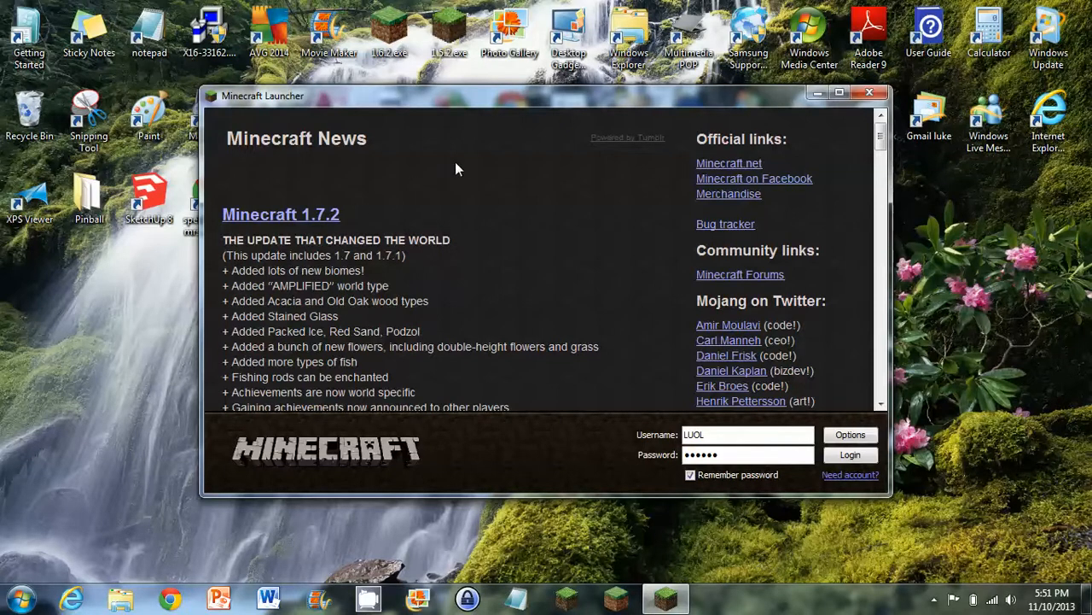
mouse_move(659, 327)
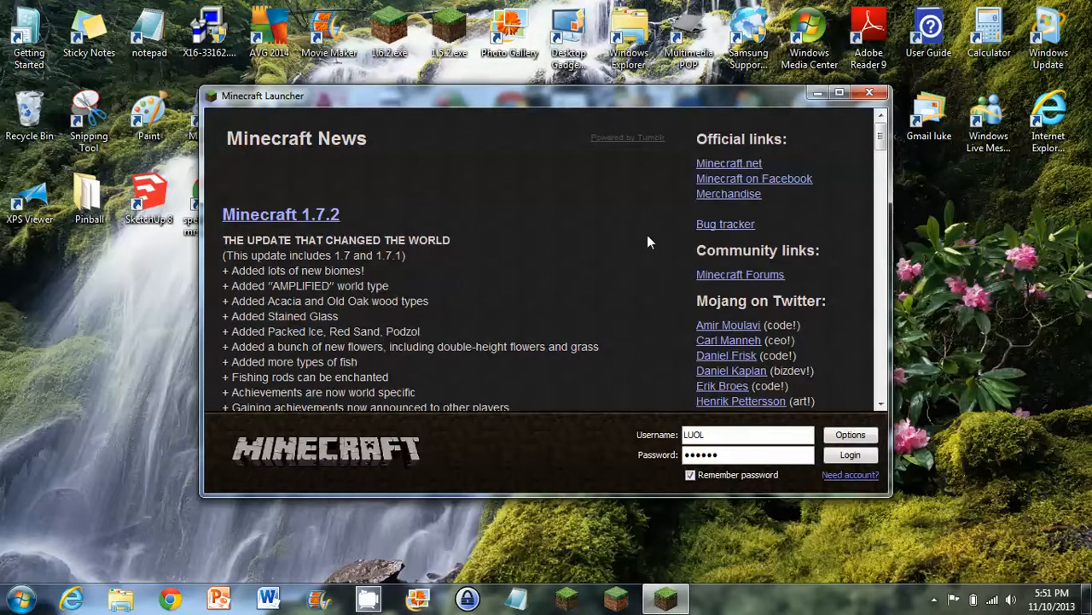
mouse_move(726, 355)
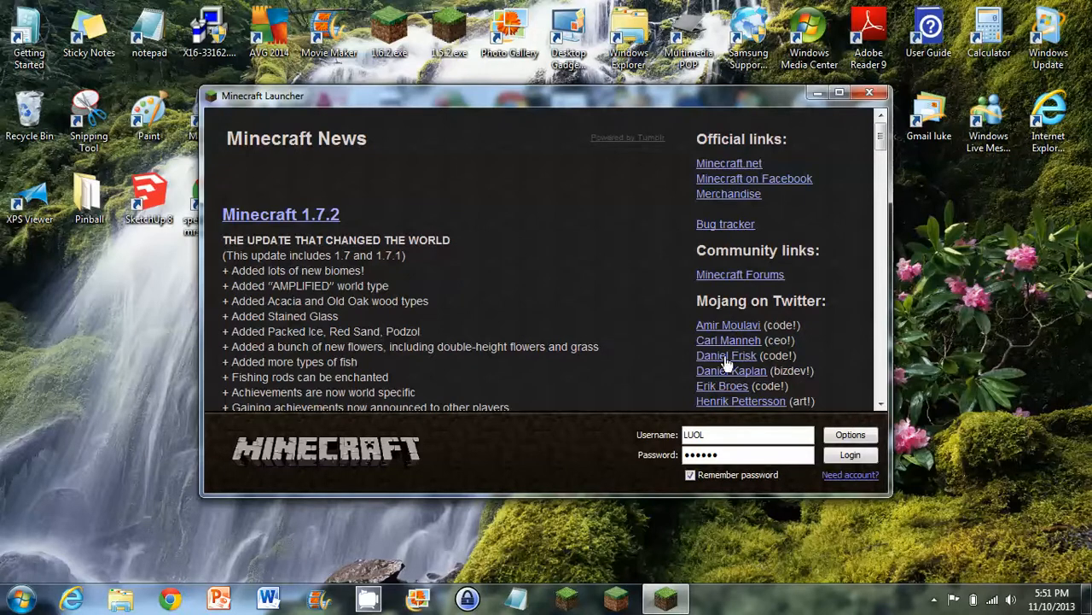
Log in to the Minecraft Launcher with the saved username and password.
click(851, 454)
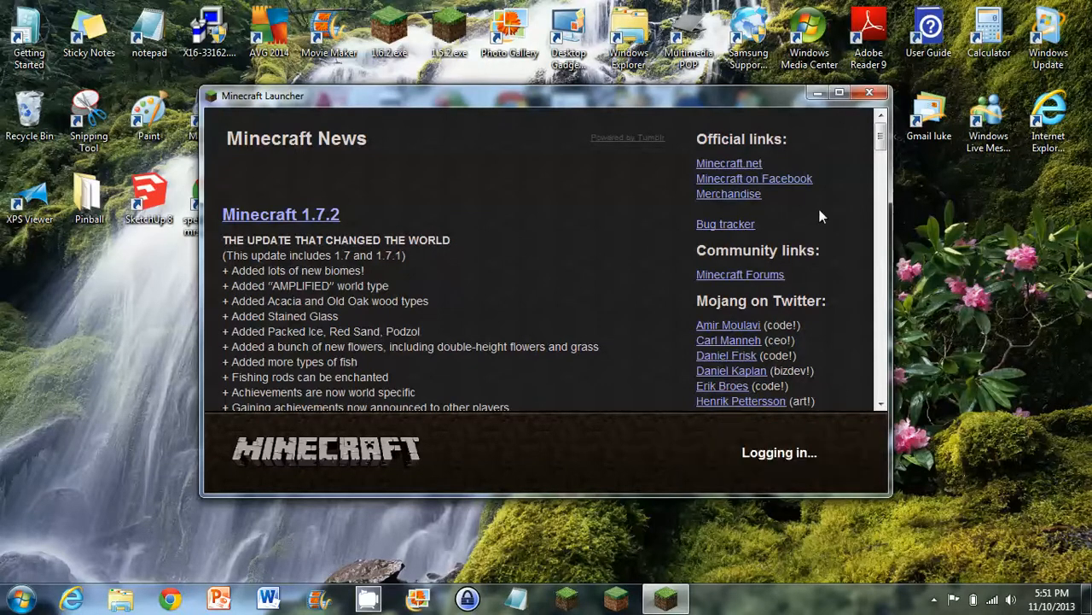
Let Minecraft 1.5.2 with three Forge mods load to the title menu.
click(839, 92)
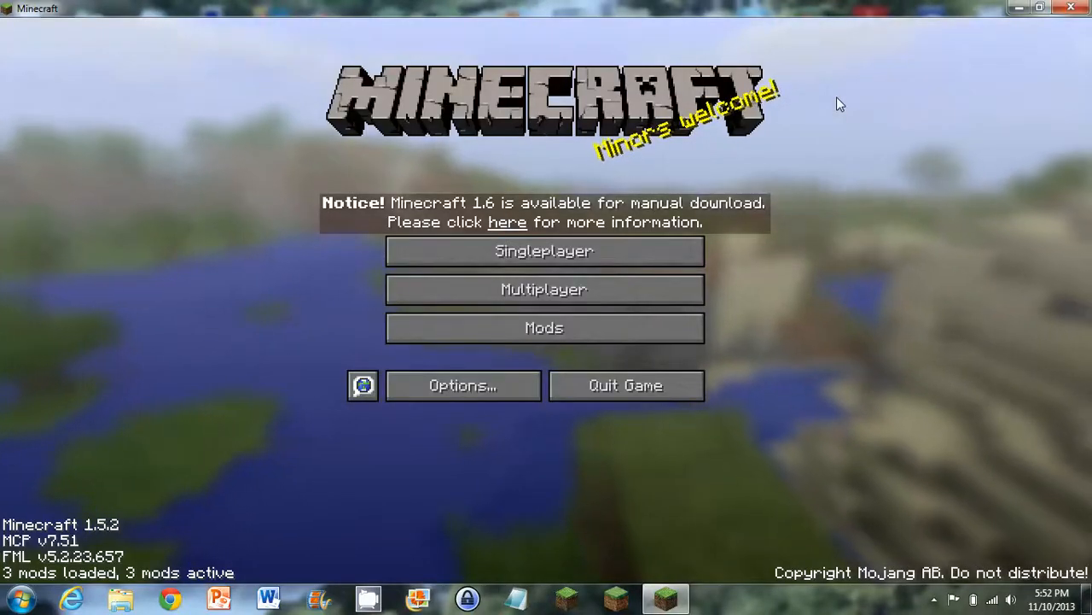
mouse_move(543, 250)
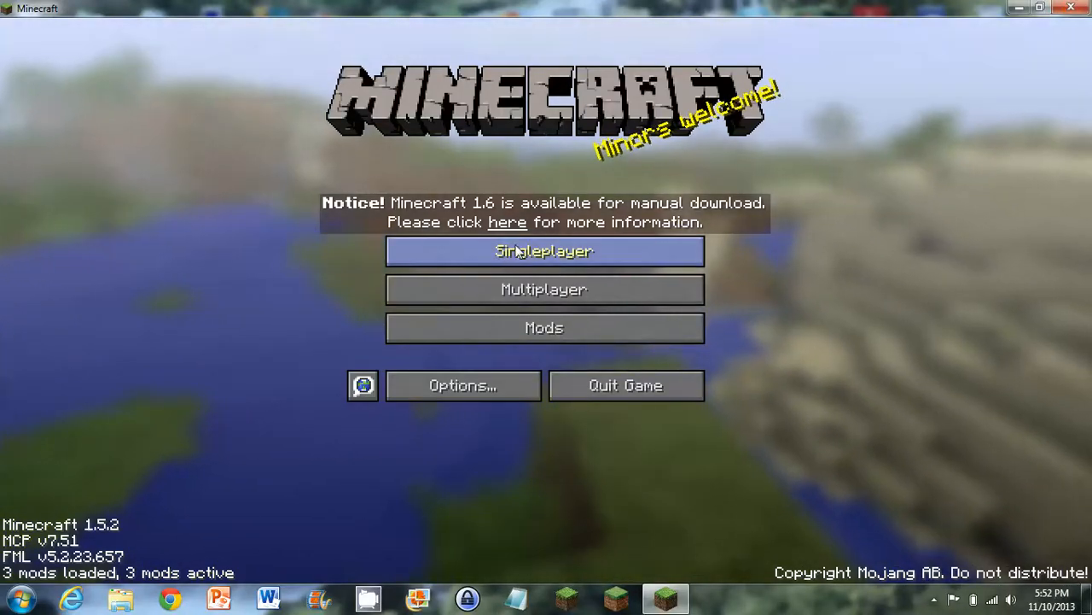
Play the 'mobs in black mod/texturepack' world, dismiss the Norton alert, and pause.
click(545, 250)
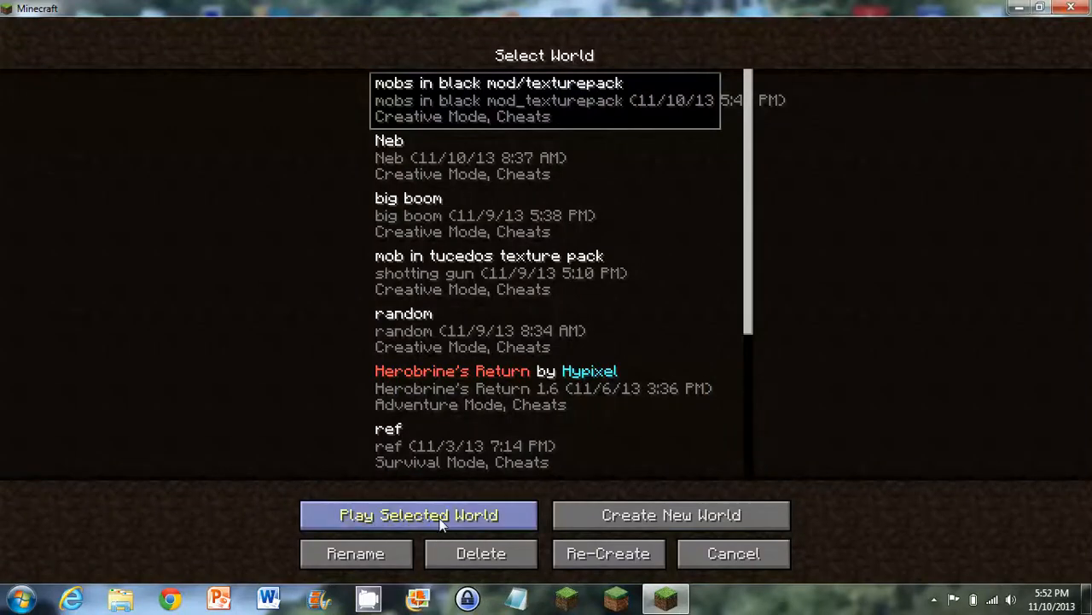
click(418, 514)
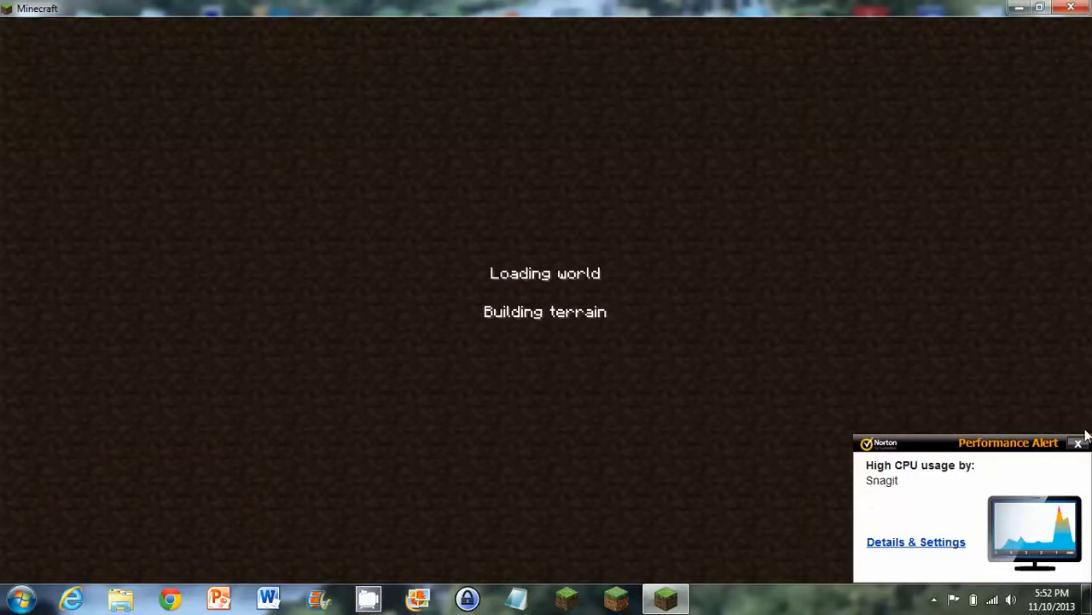
click(1077, 442)
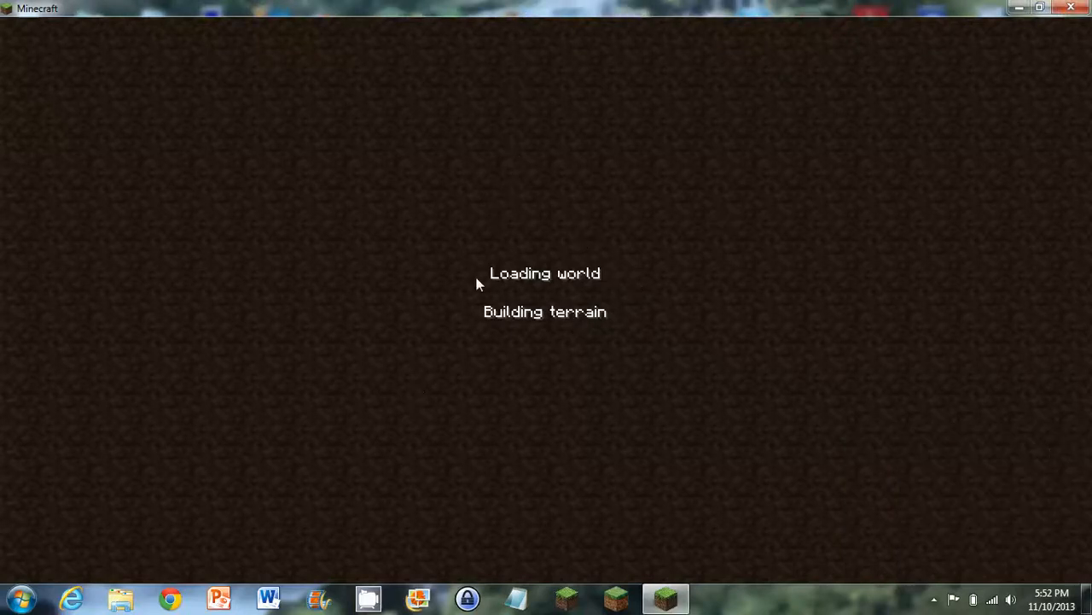
key(Escape)
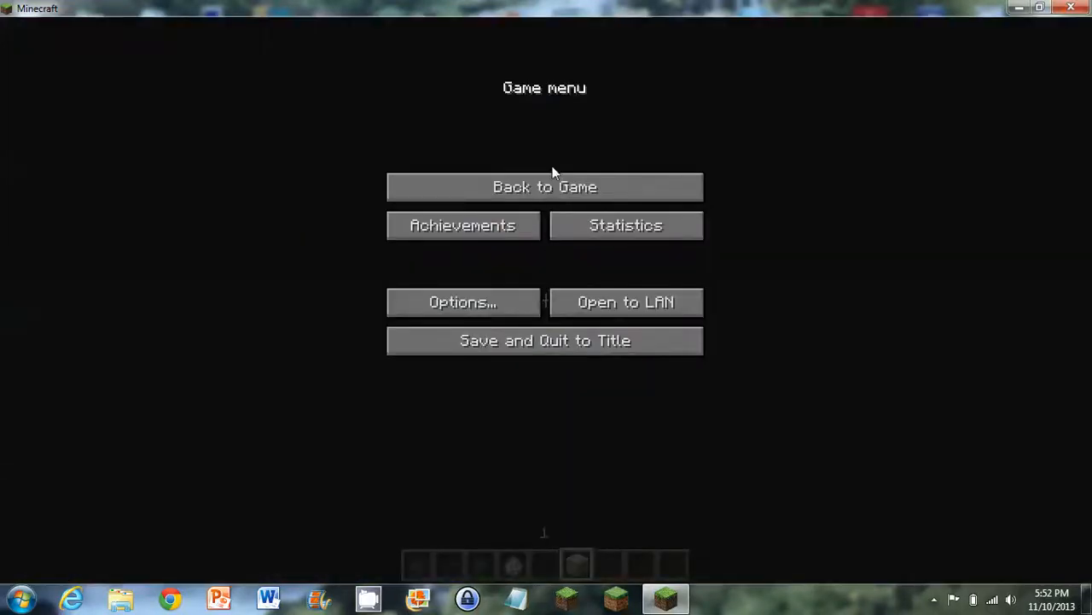
Return to the game and explore the desert's sandstone structures near a black mob.
click(545, 186)
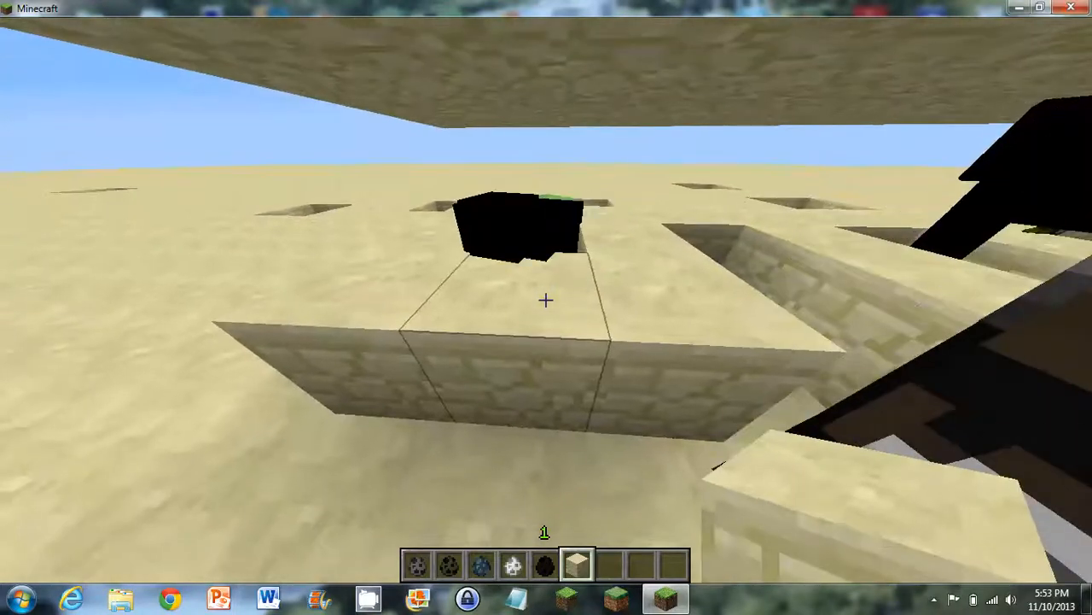
mouse_move(546, 300)
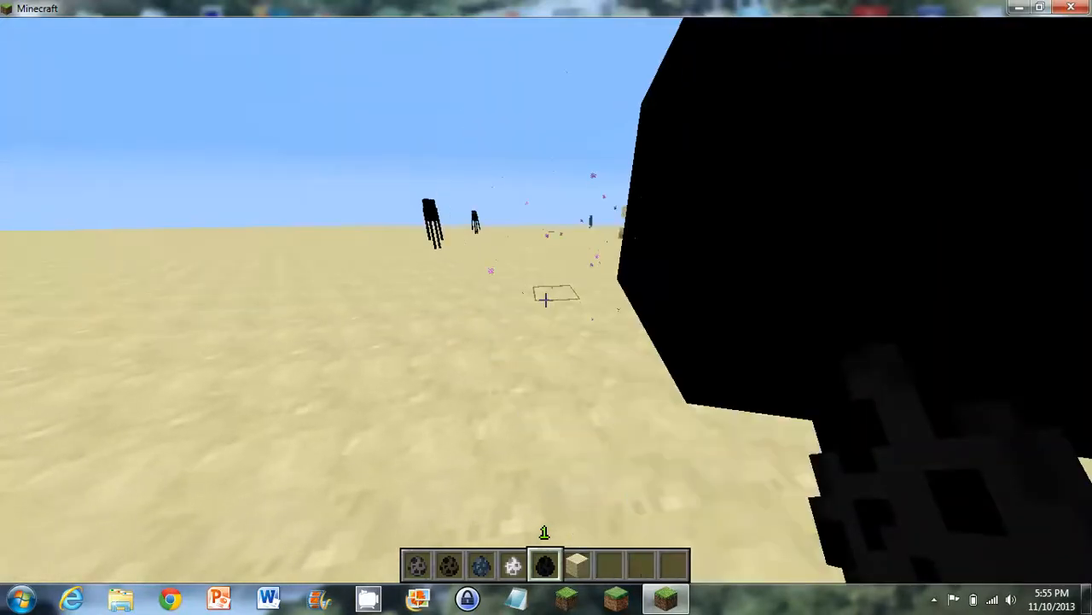
mouse_move(547, 307)
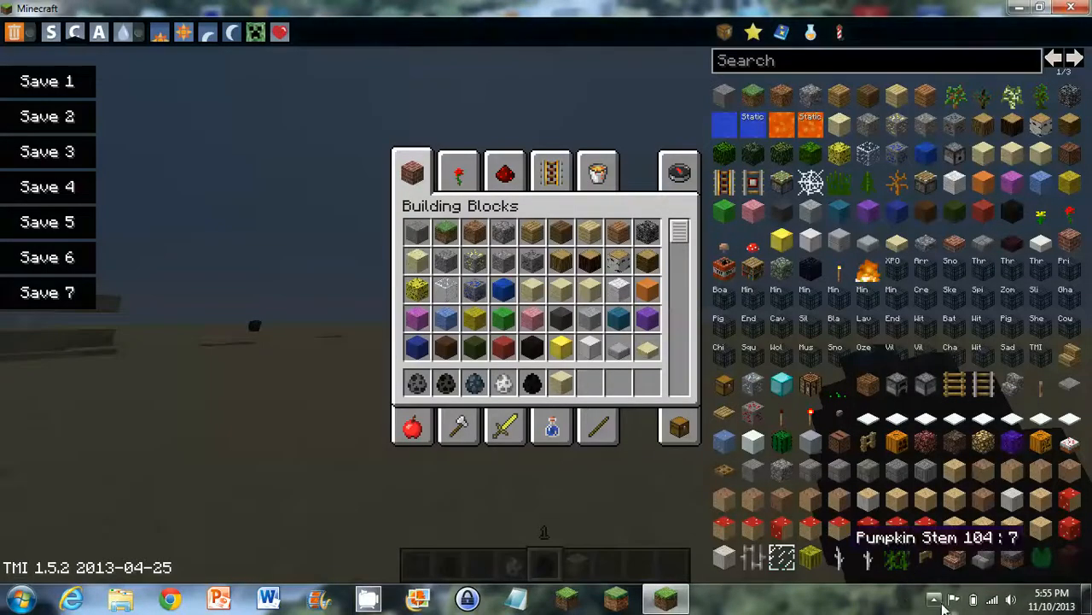
Show the taskbar's hidden icons to reach the Snagit capture controls.
click(935, 599)
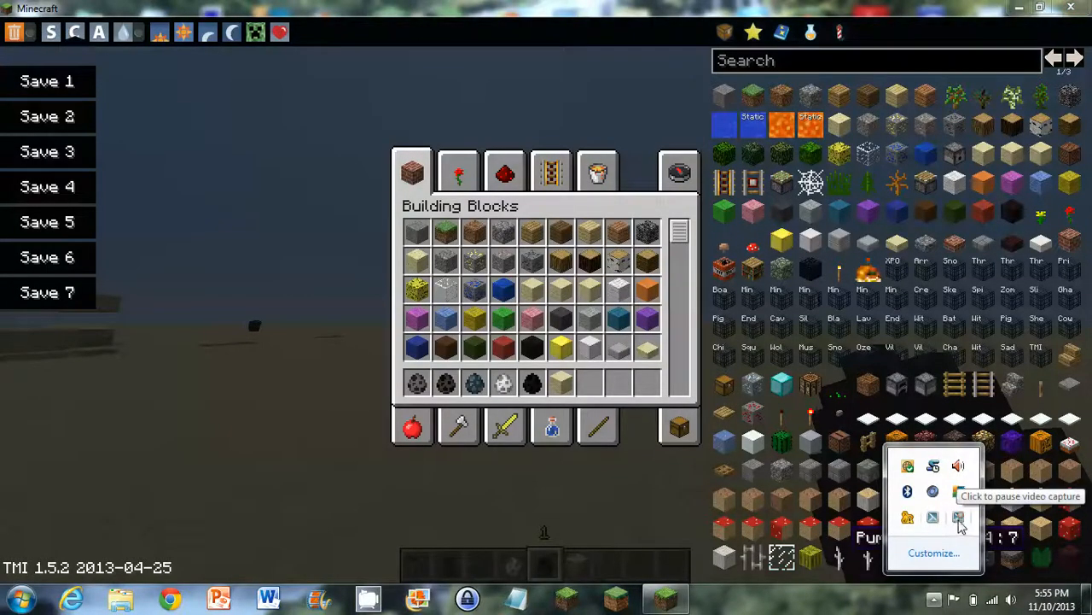